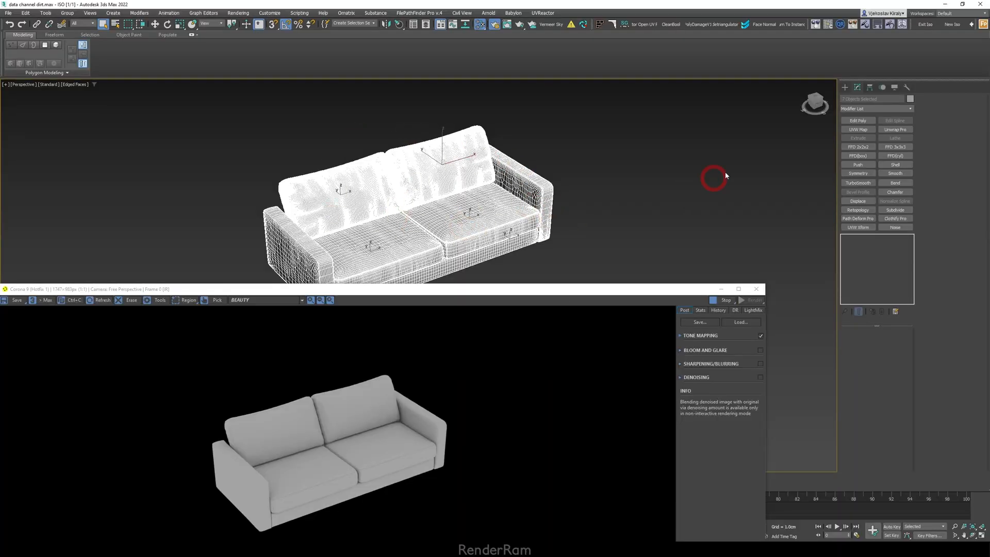
Add a Data Channel modifier to the sofa and load its Dirt Map preset.
{"action": "left_click", "coordinate": [893, 108]}
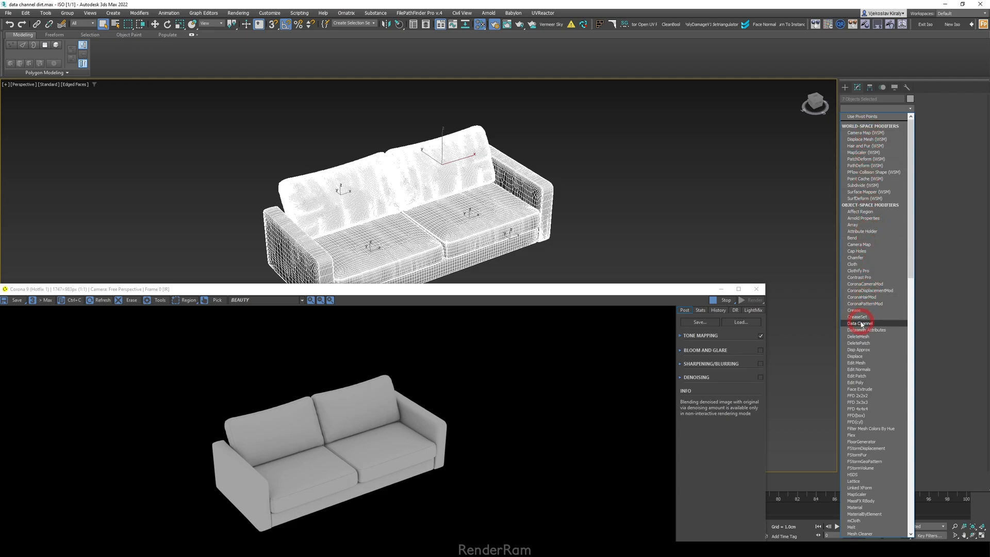
{"action": "left_click", "coordinate": [858, 322]}
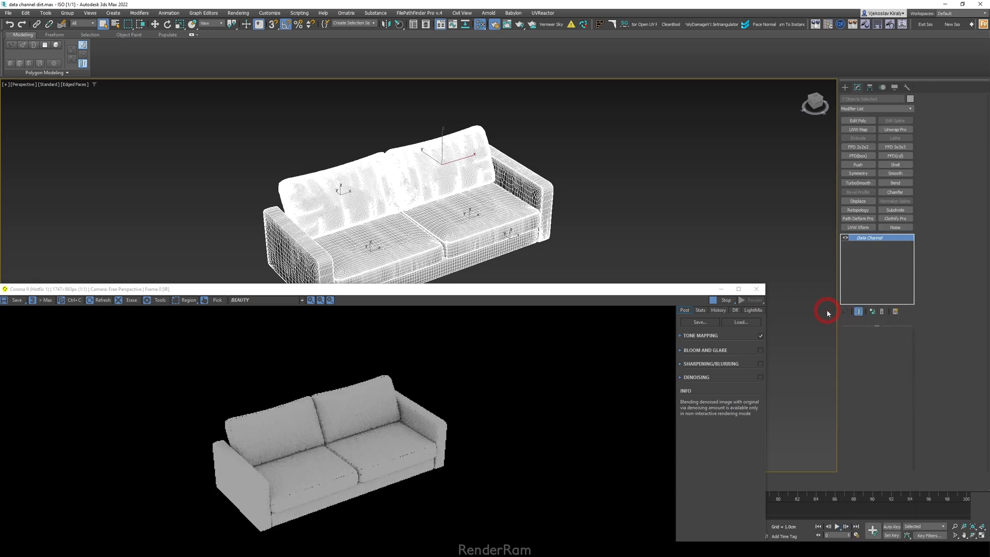
{"action": "left_click", "coordinate": [869, 238]}
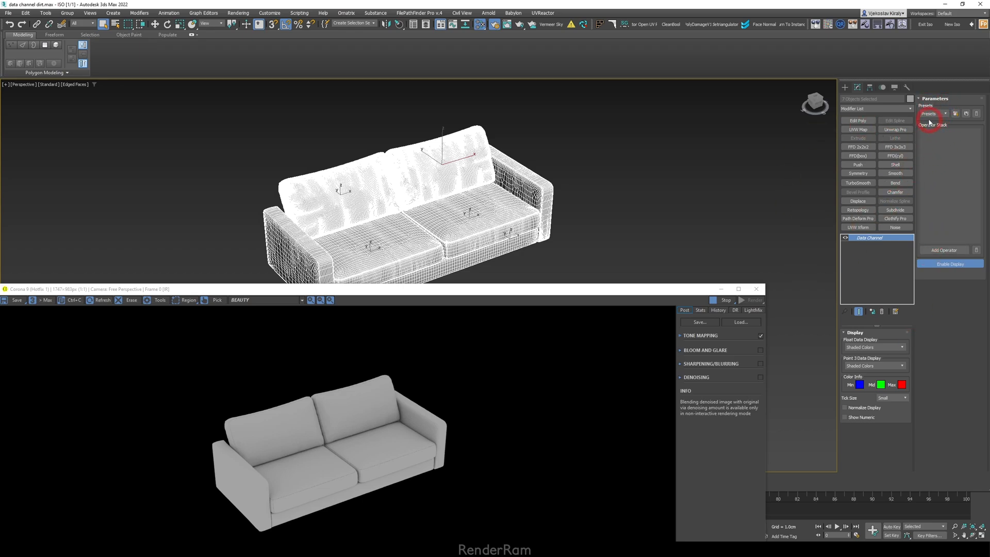
{"action": "left_click", "coordinate": [941, 112]}
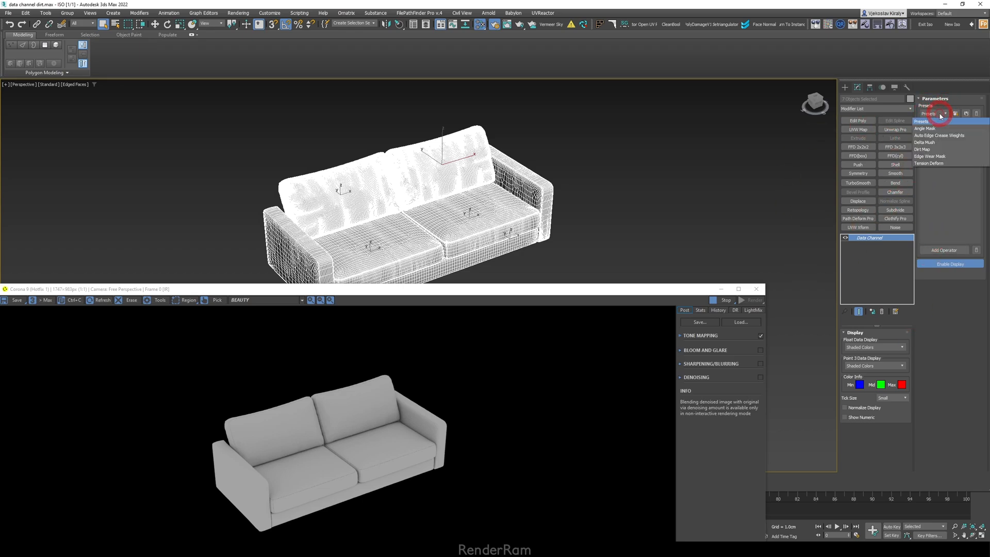
{"action": "left_click", "coordinate": [923, 149]}
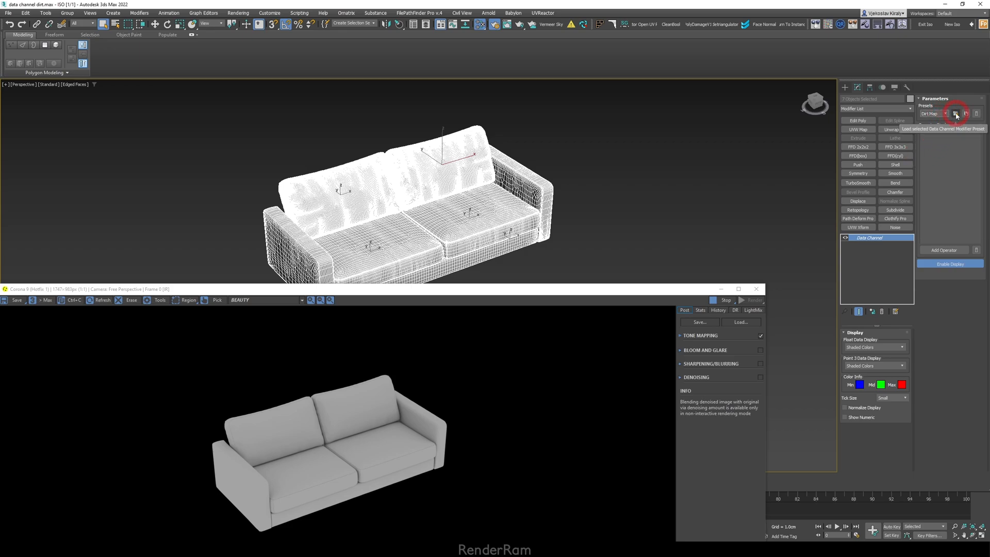
{"action": "left_click", "coordinate": [956, 114]}
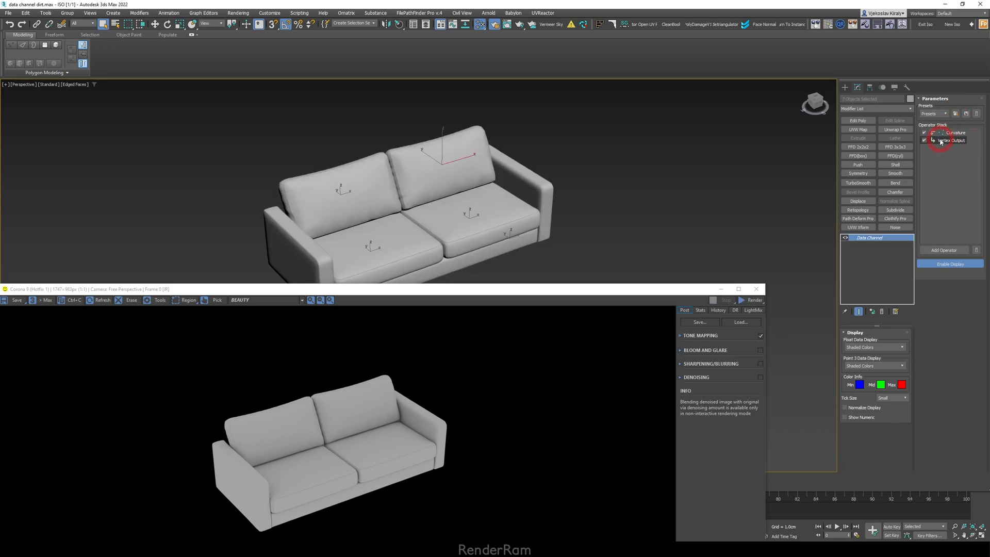
Review the Curvature operator settings, then select Vertex Output to colour the sofa in the viewport.
{"action": "left_click", "coordinate": [958, 132]}
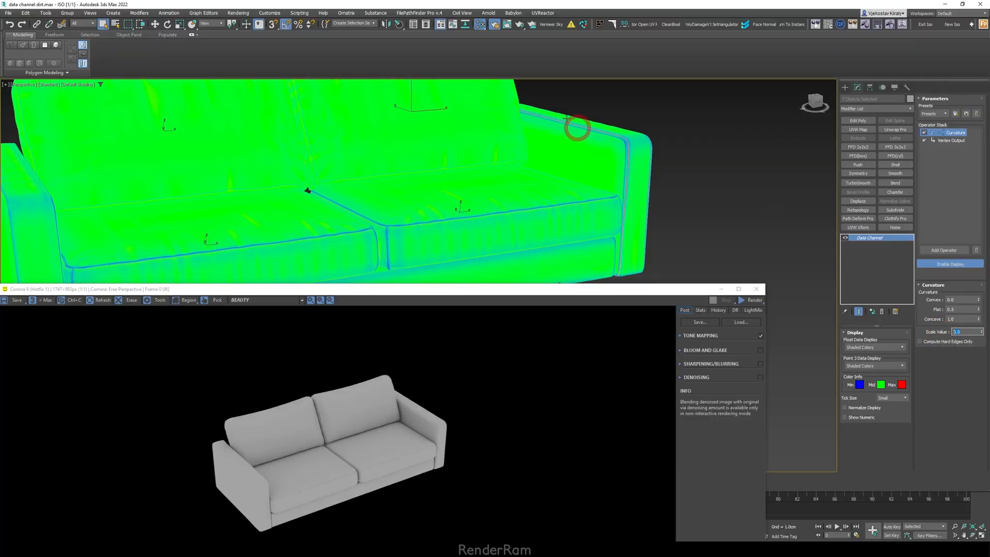
{"action": "left_click", "coordinate": [950, 141]}
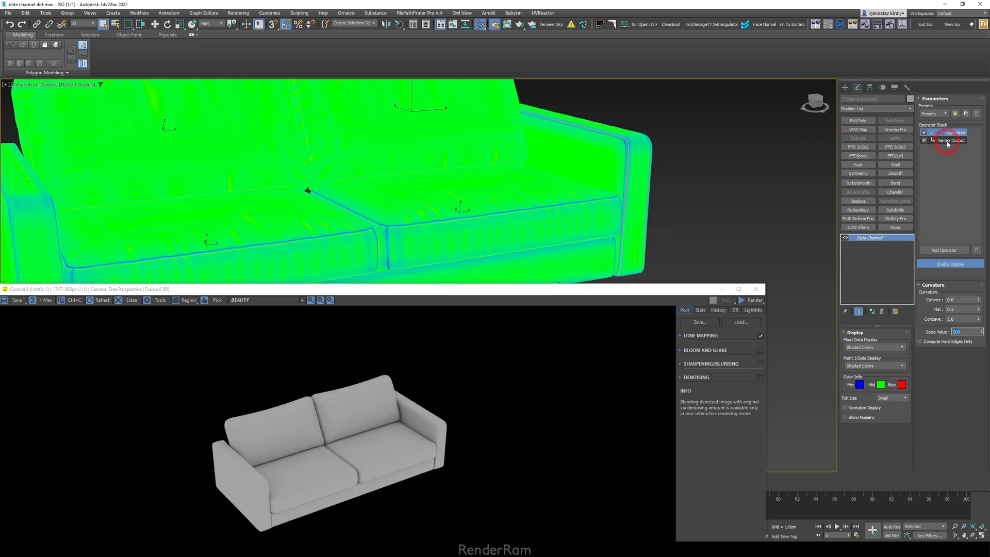
{"action": "left_click", "coordinate": [950, 141]}
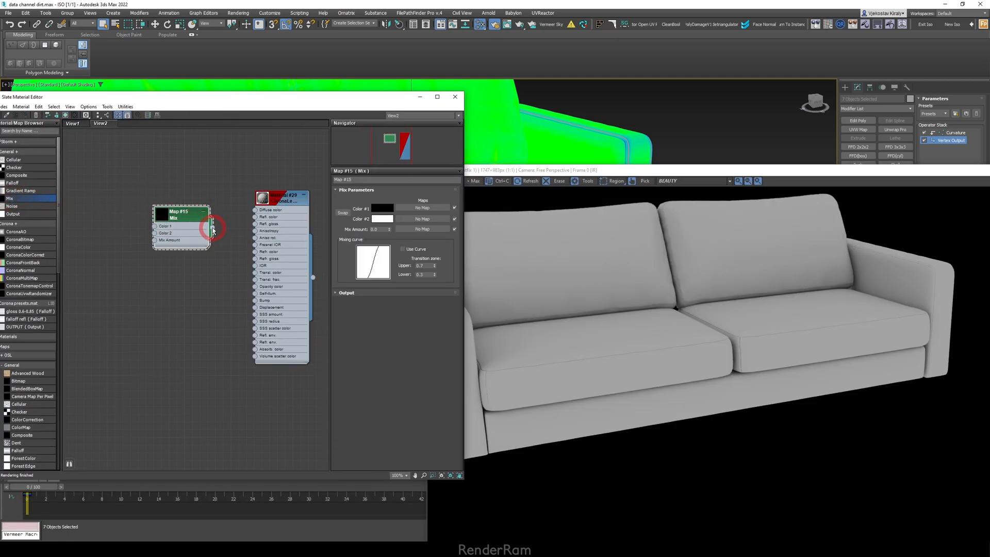
Wire the Mix map's output into the sofa material's Diffuse colour slot.
{"action": "left_click_drag", "start_coordinate": [211, 227], "coordinate": [253, 210]}
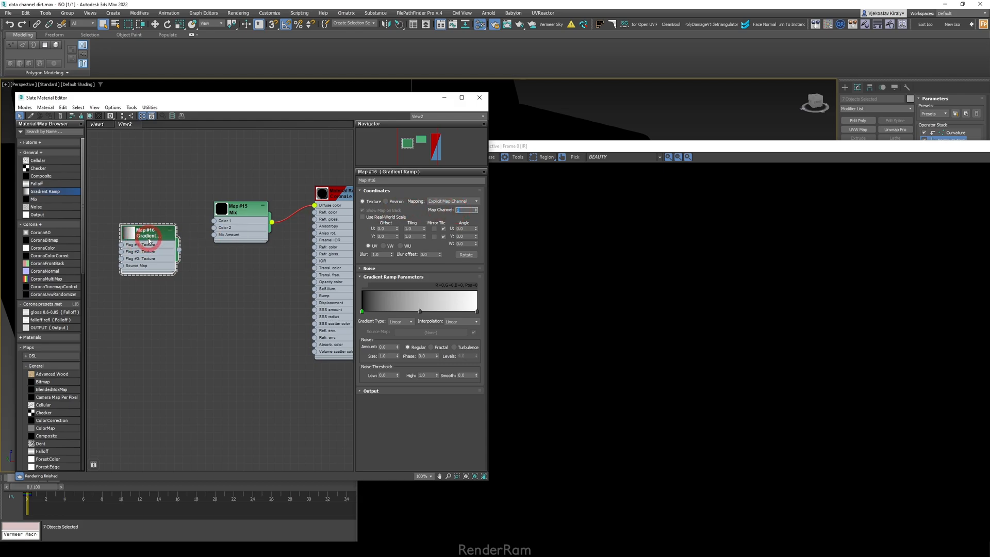
Select the Gradient Ramp map and set its two flag colours to black and white.
{"action": "left_click", "coordinate": [473, 208]}
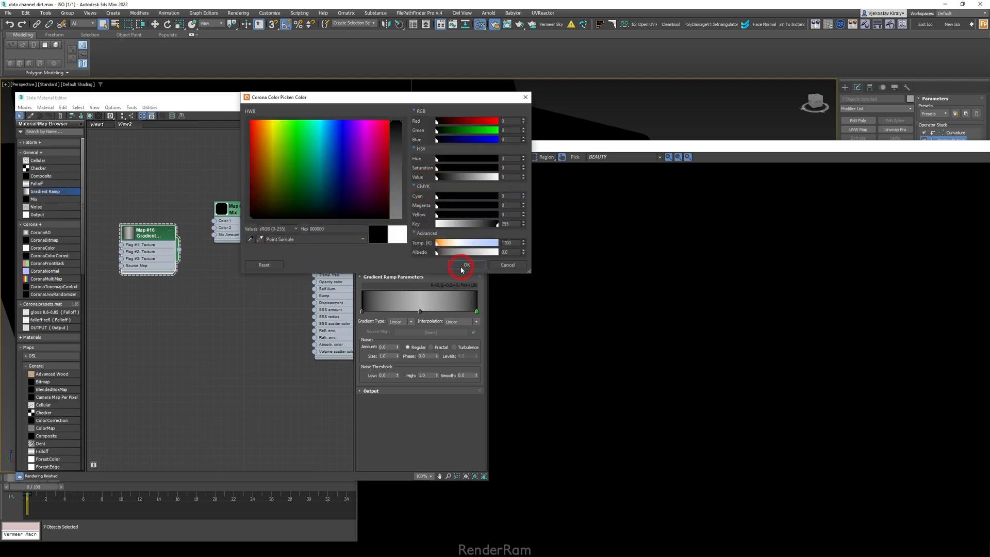
{"action": "left_click", "coordinate": [465, 265]}
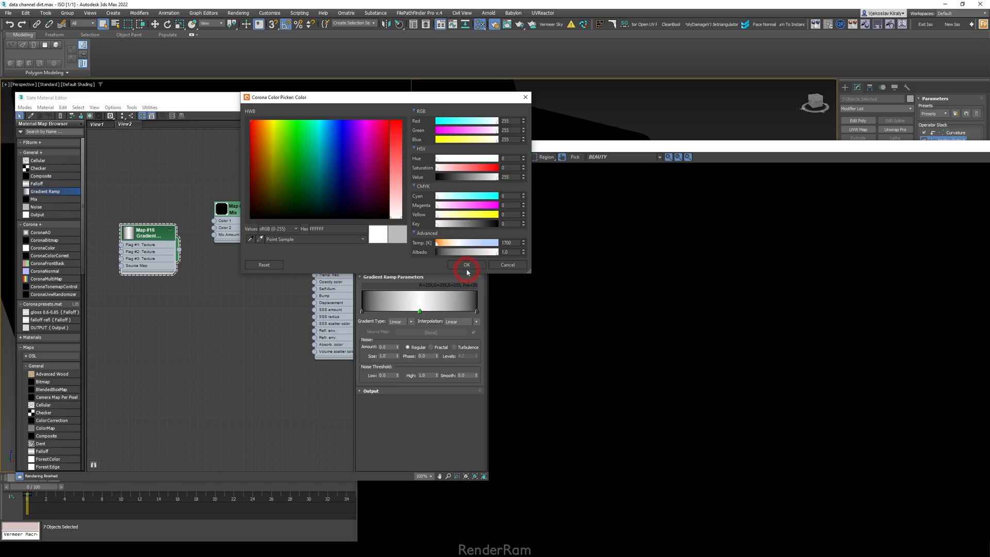
{"action": "left_click", "coordinate": [467, 265]}
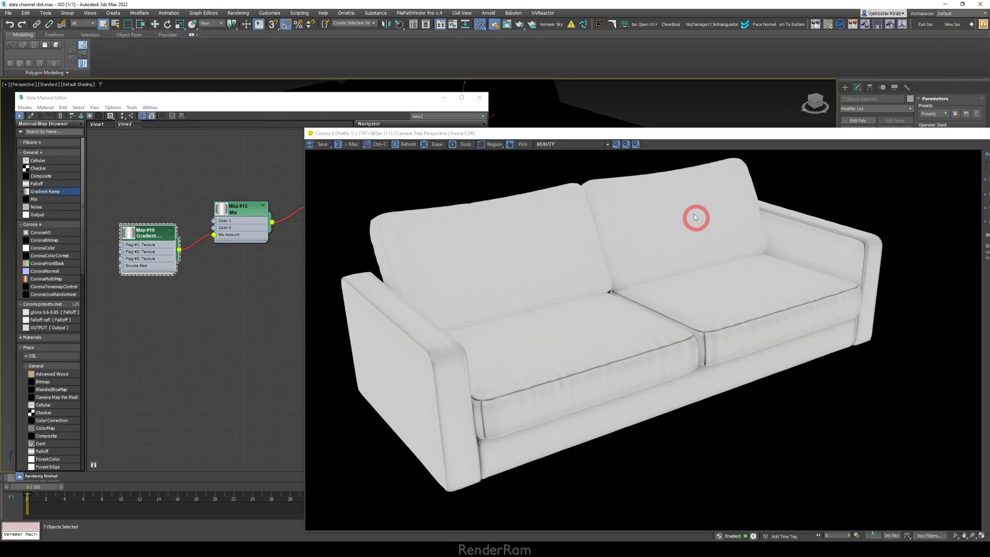
{"action": "mouse_move", "coordinate": [800, 227]}
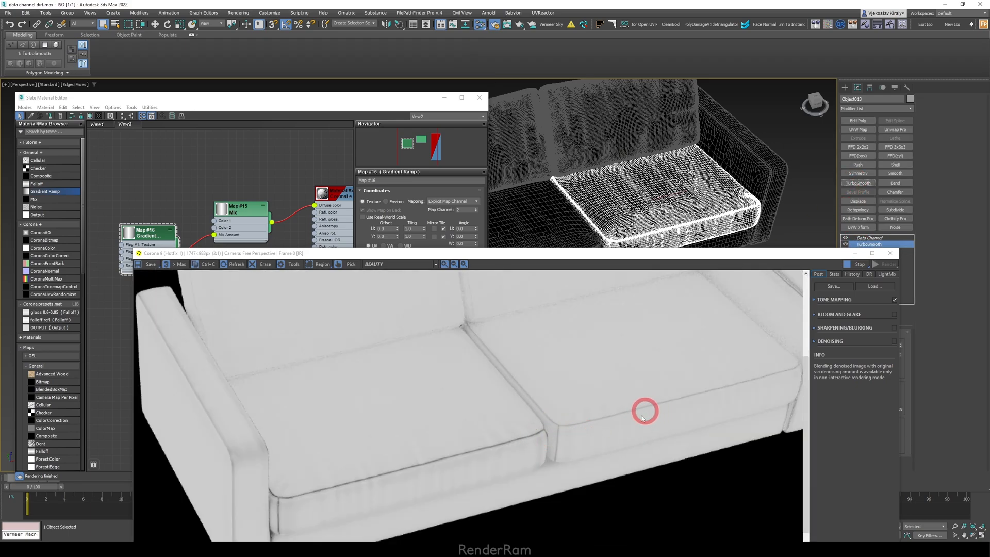
Select the seat cushion object to inspect its dirt mask in the Corona render.
{"action": "left_click", "coordinate": [845, 245]}
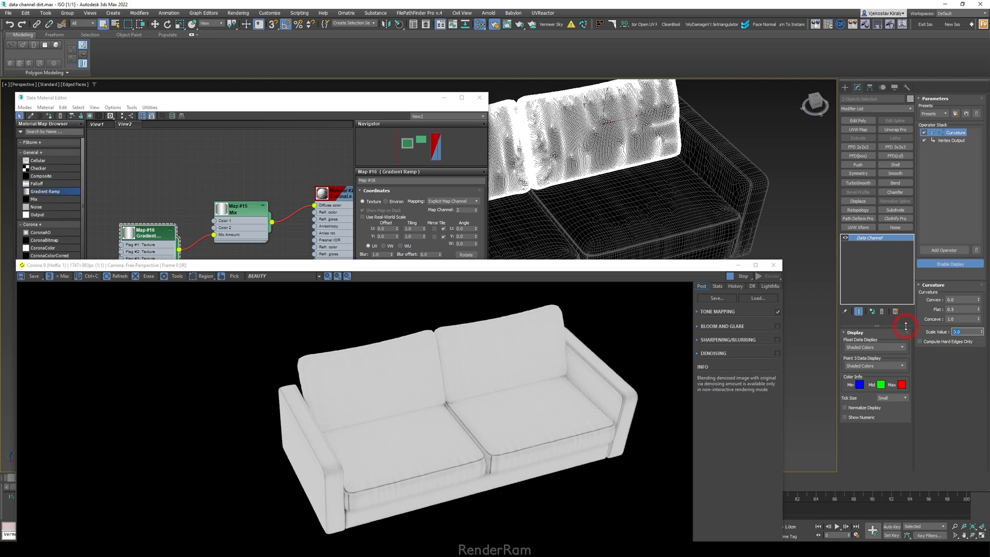
Set the Curvature Scale Value to 10.0 and review the refreshed Corona render.
{"action": "type", "text": "10.0"}
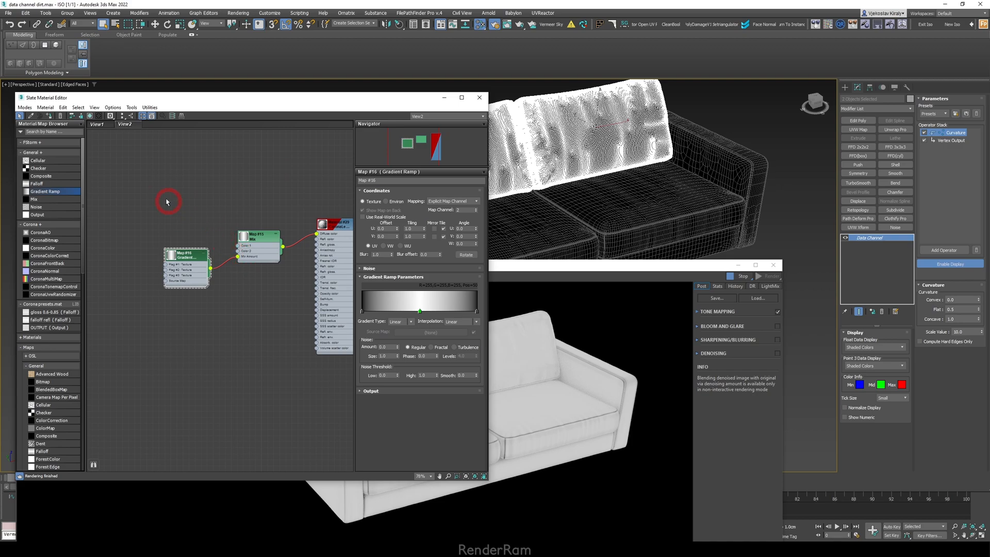
{"action": "left_click", "coordinate": [258, 222]}
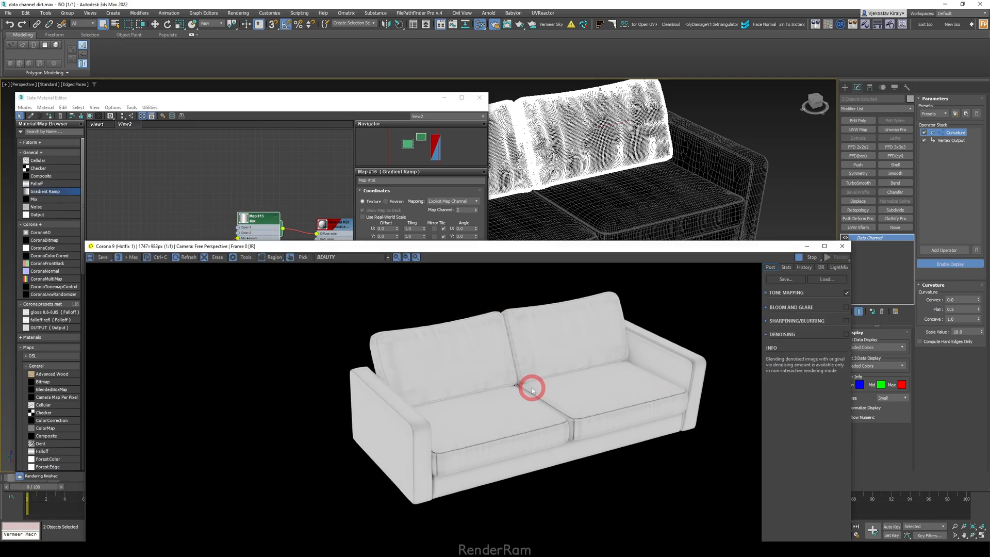
{"action": "mouse_move", "coordinate": [682, 396]}
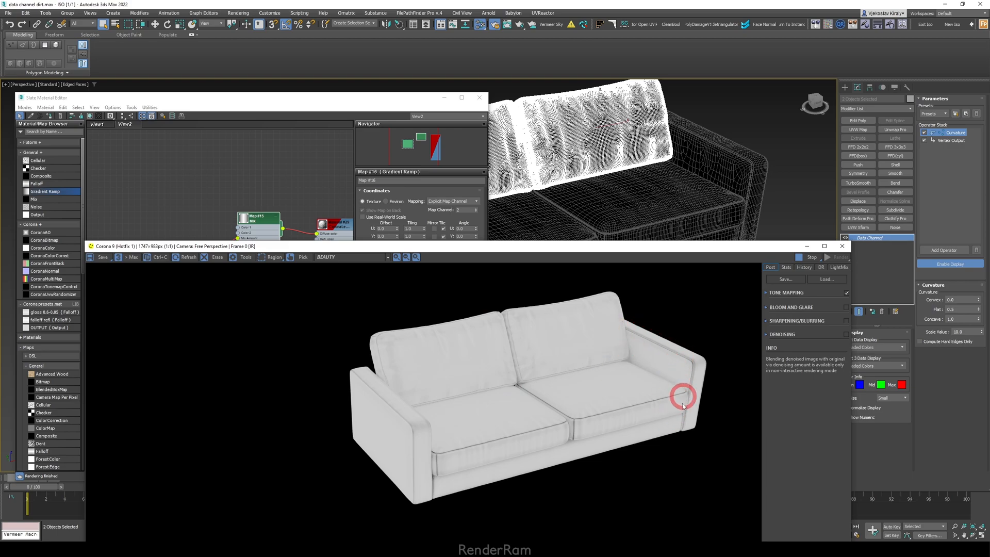
{"action": "mouse_move", "coordinate": [423, 101]}
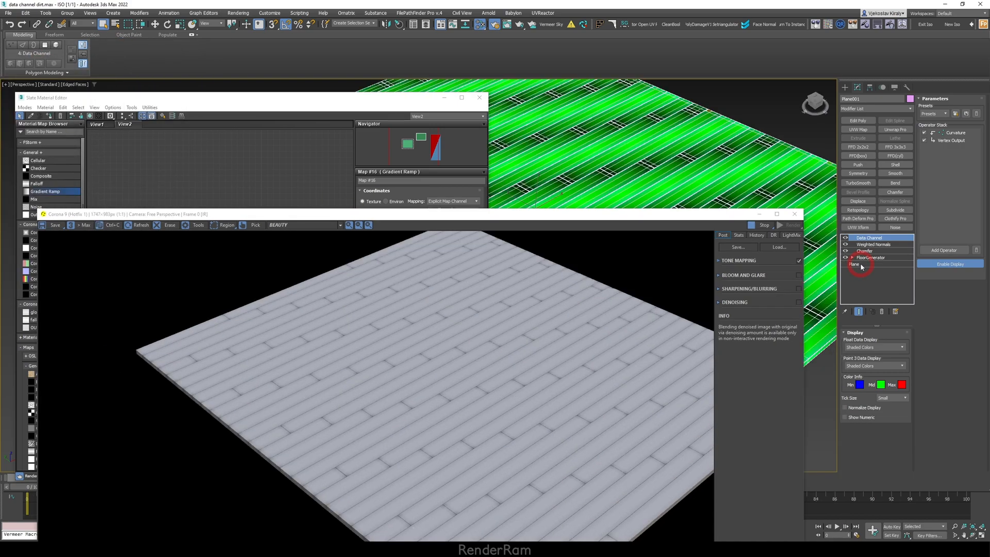
Enable the floor Chamfer's inset, trying 1.0 cm and 3.0 cm before settling on 2.0 cm.
{"action": "left_click", "coordinate": [869, 238]}
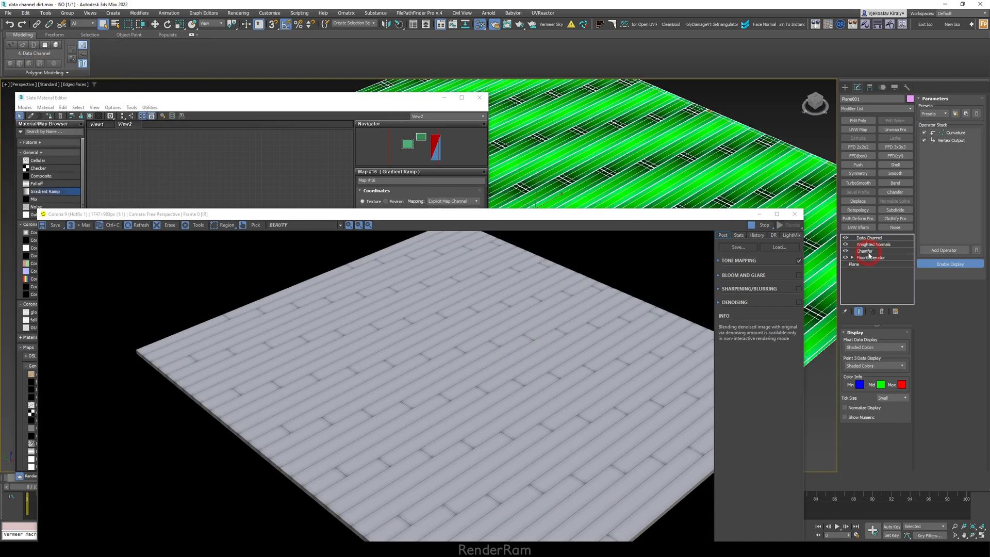
{"action": "left_click", "coordinate": [866, 251]}
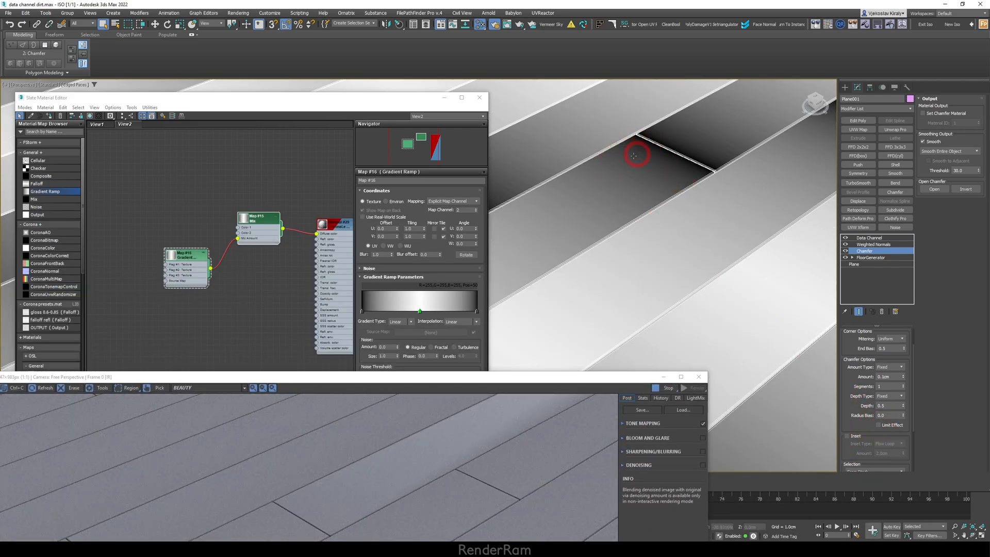
{"action": "left_click", "coordinate": [849, 436]}
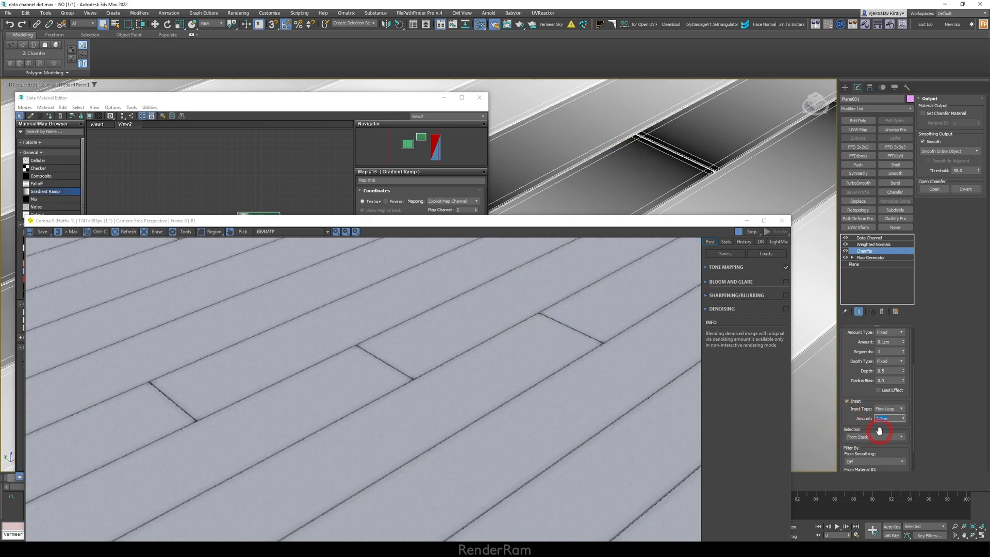
{"action": "type", "text": "1.0cm"}
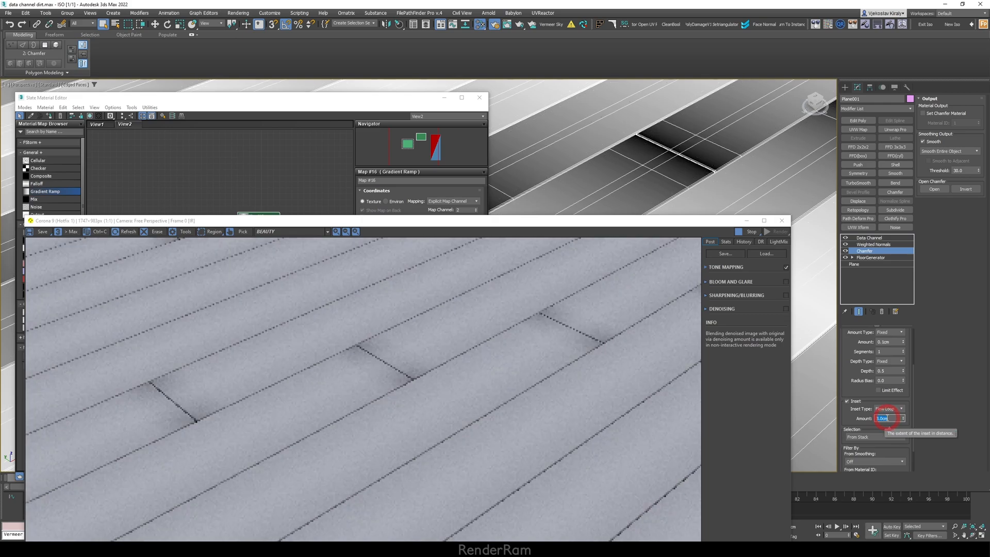
{"action": "type", "text": "3.0cm"}
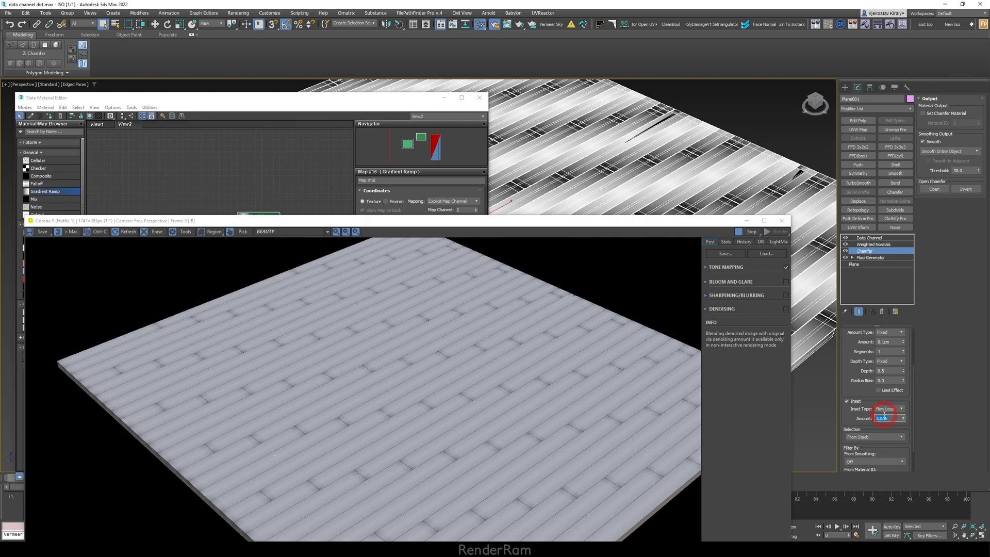
{"action": "type", "text": "2.0cm"}
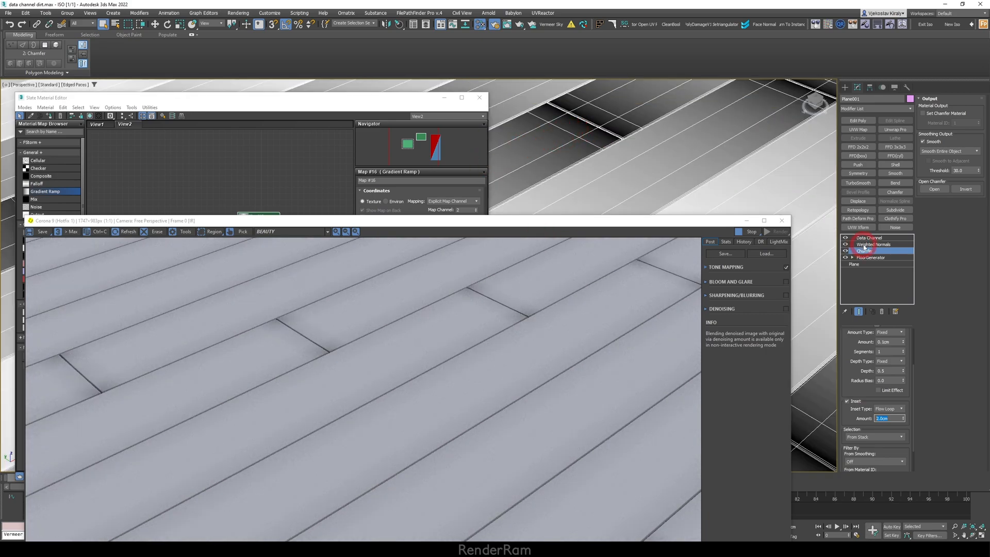
Toggle Weighted Normals on and off to compare planks, then select the Data Channel modifier.
{"action": "left_click", "coordinate": [874, 244]}
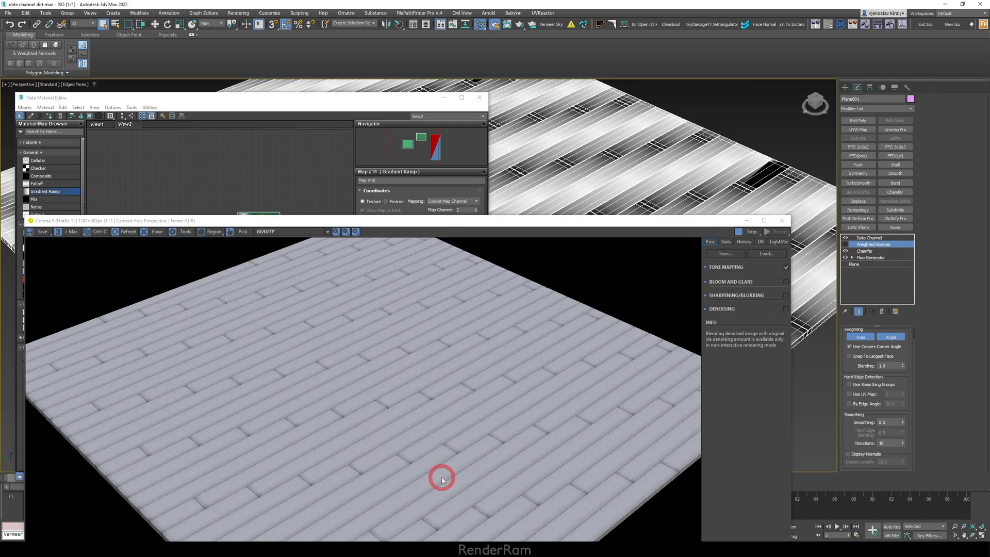
{"action": "mouse_move", "coordinate": [307, 354]}
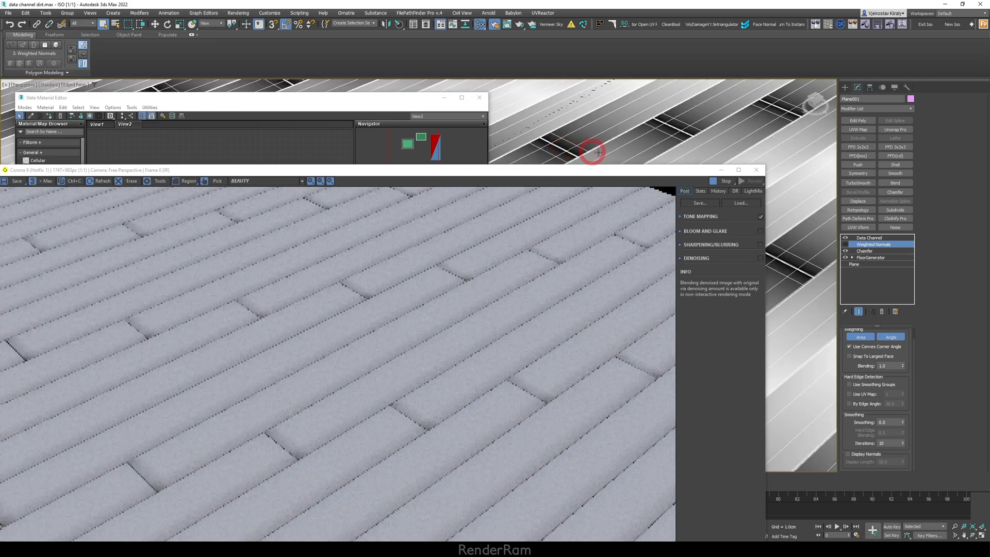
{"action": "left_click", "coordinate": [844, 238]}
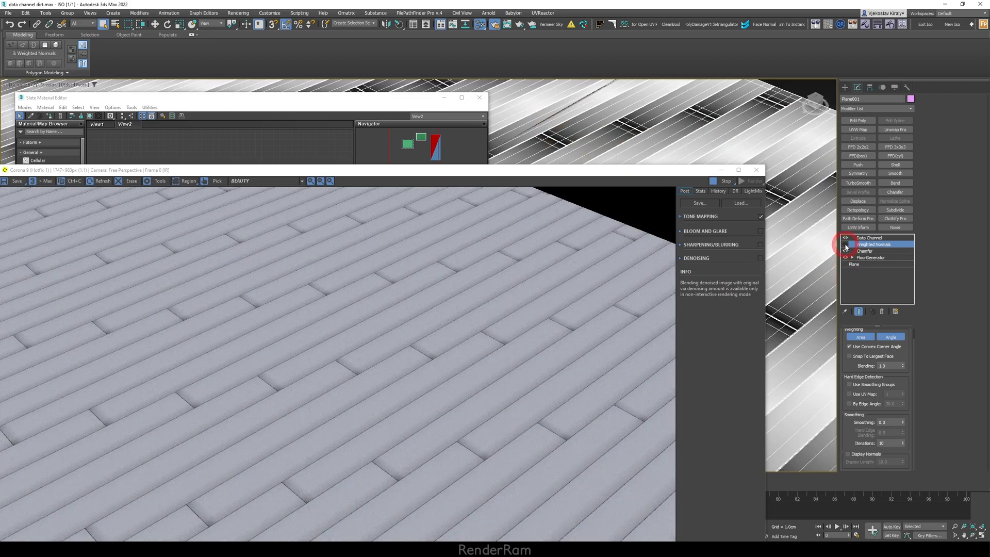
{"action": "left_click", "coordinate": [845, 245]}
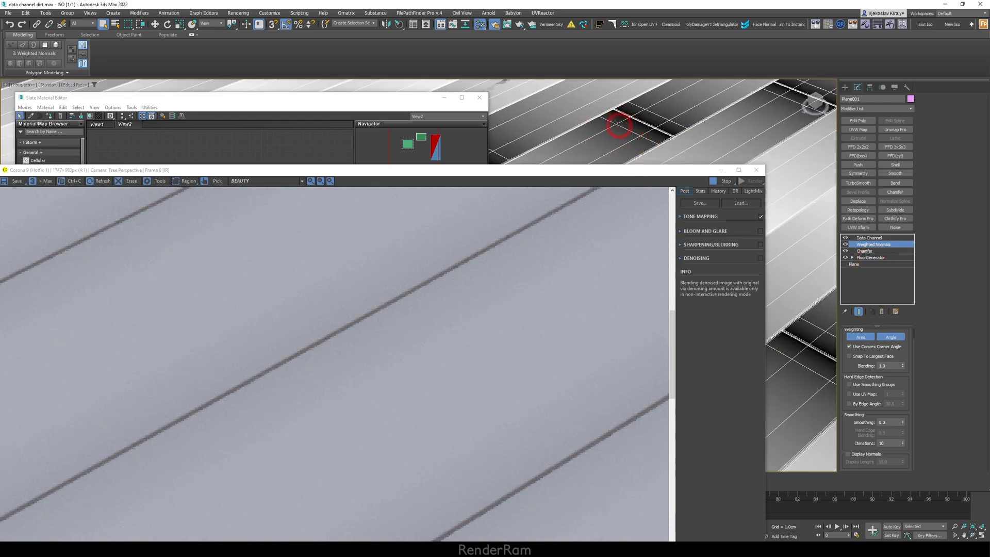
{"action": "left_click", "coordinate": [870, 238]}
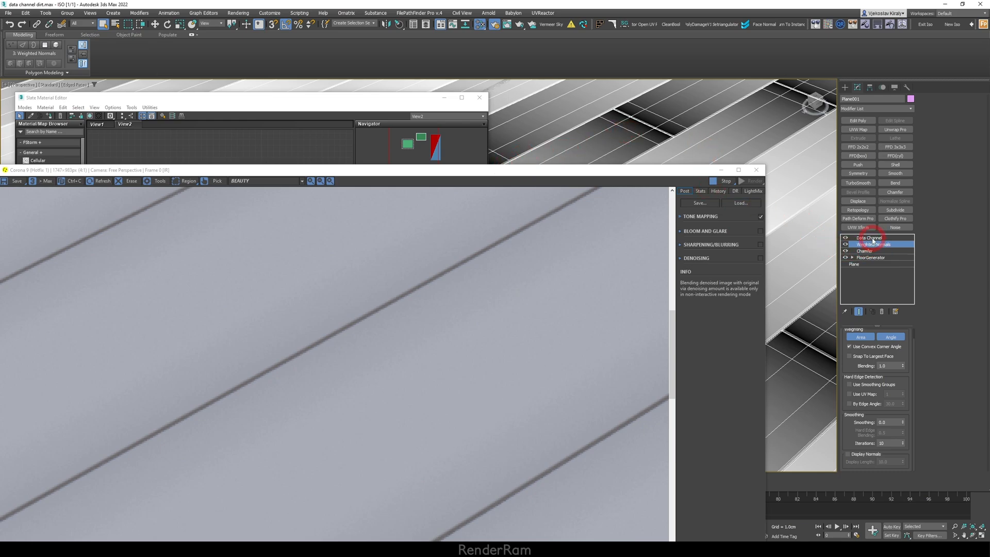
{"action": "left_click", "coordinate": [869, 238]}
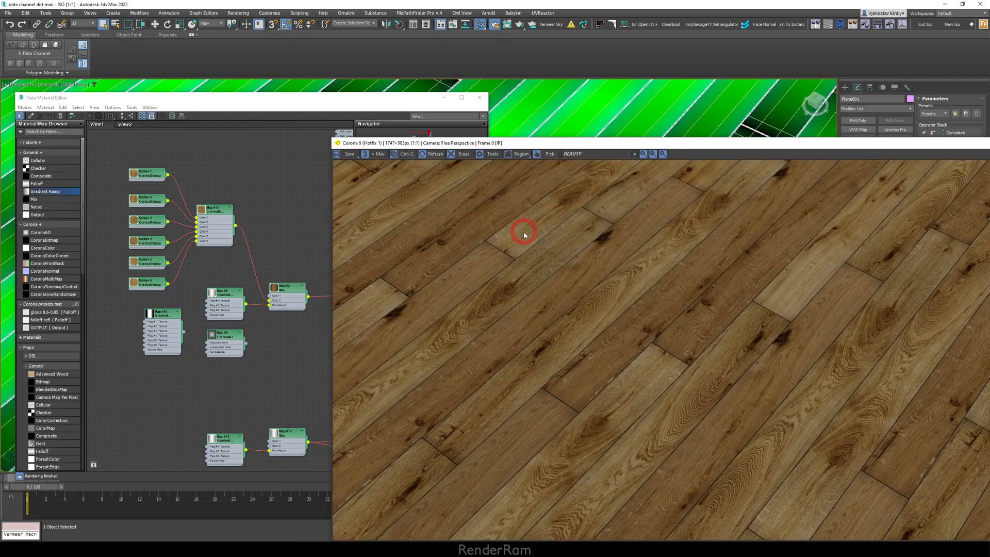
{"action": "left_click", "coordinate": [146, 228]}
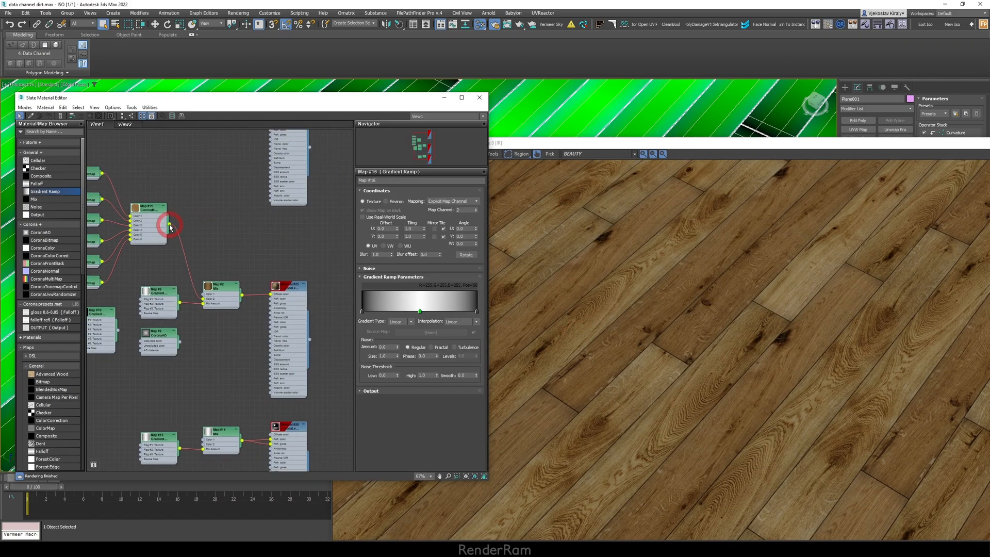
{"action": "left_click_drag", "start_coordinate": [169, 226], "coordinate": [272, 295]}
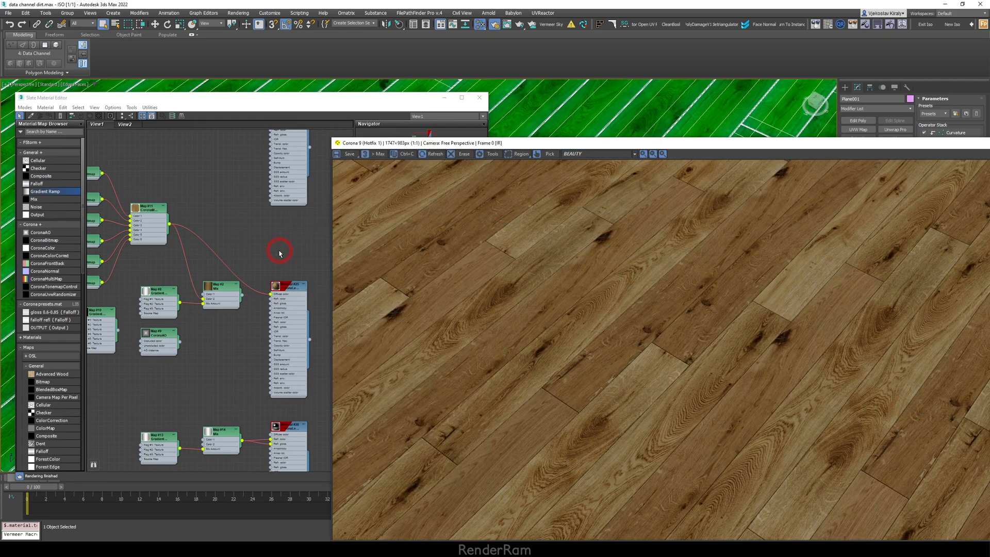
{"action": "left_click", "coordinate": [268, 291]}
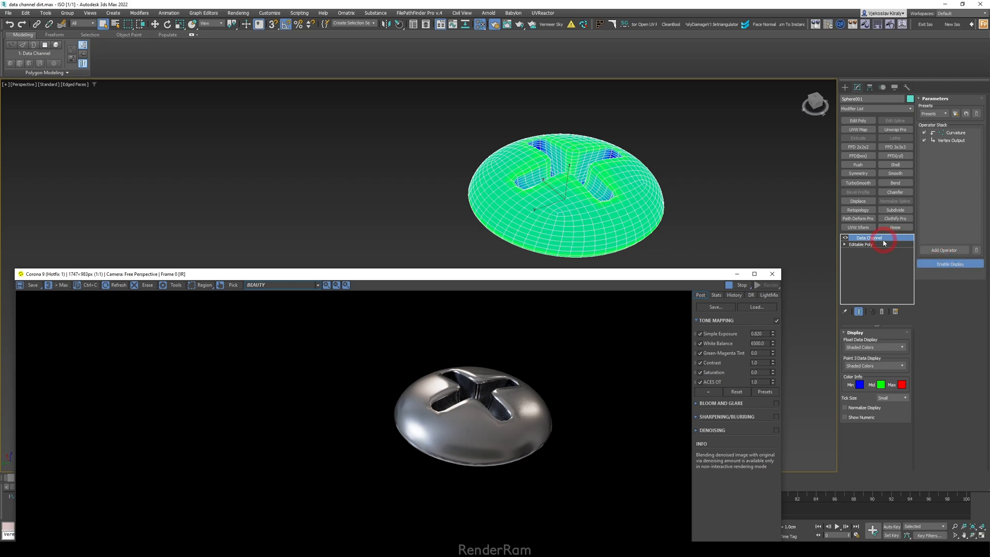
In the screw's Curvature operator, set Convex to 1.7 and adjust Flat and Concave.
{"action": "left_click", "coordinate": [957, 133]}
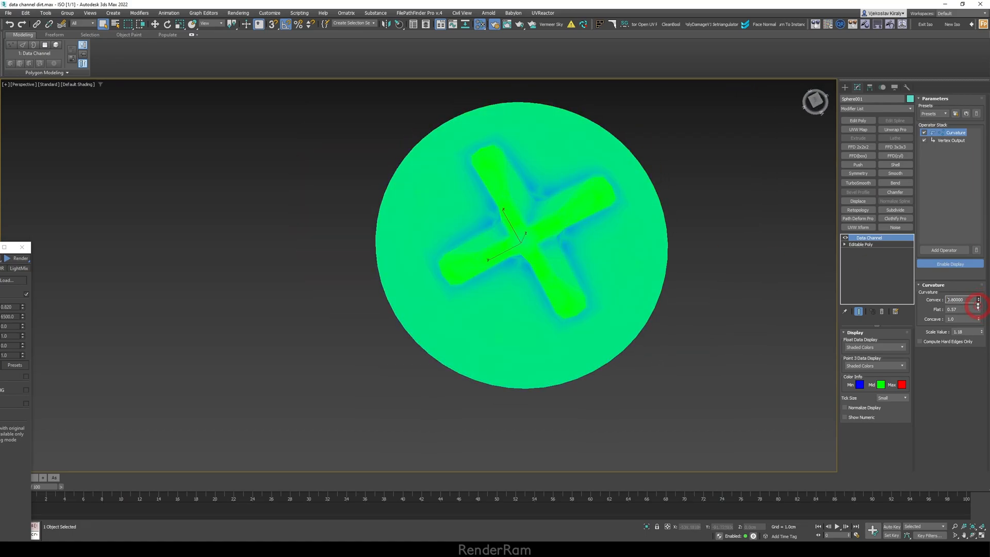
{"action": "left_click_drag", "start_coordinate": [975, 302], "coordinate": [976, 281]}
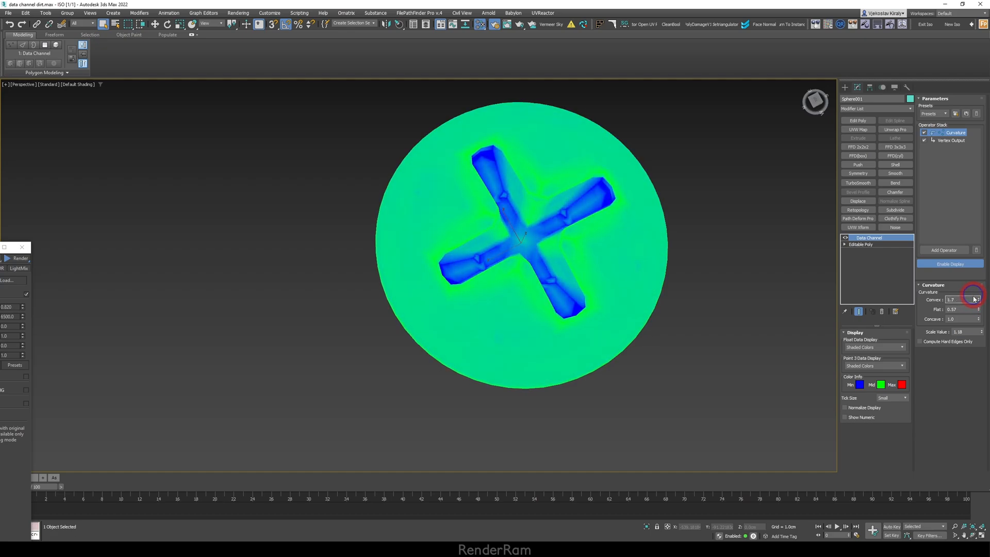
{"action": "left_click_drag", "start_coordinate": [979, 309], "coordinate": [978, 312]}
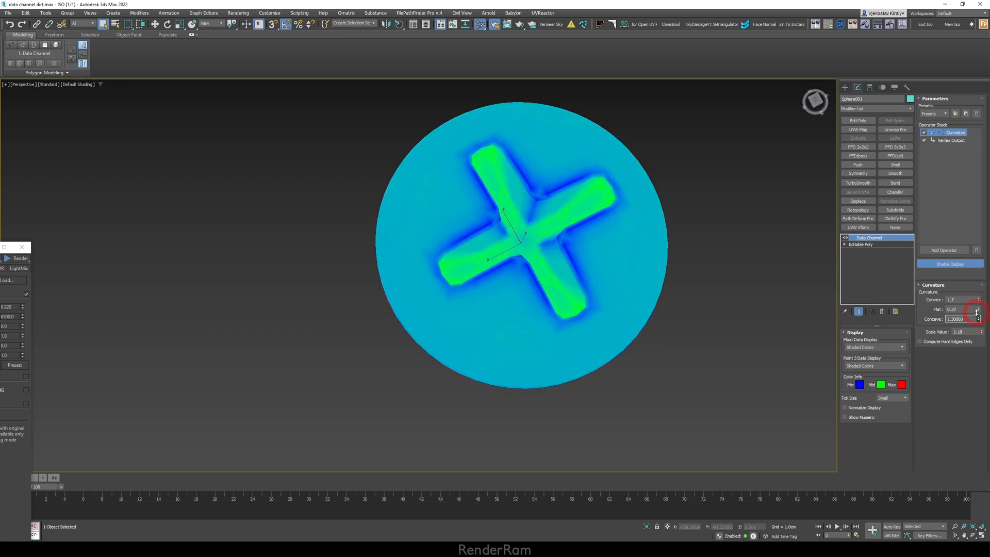
{"action": "left_click_drag", "start_coordinate": [976, 318], "coordinate": [976, 329]}
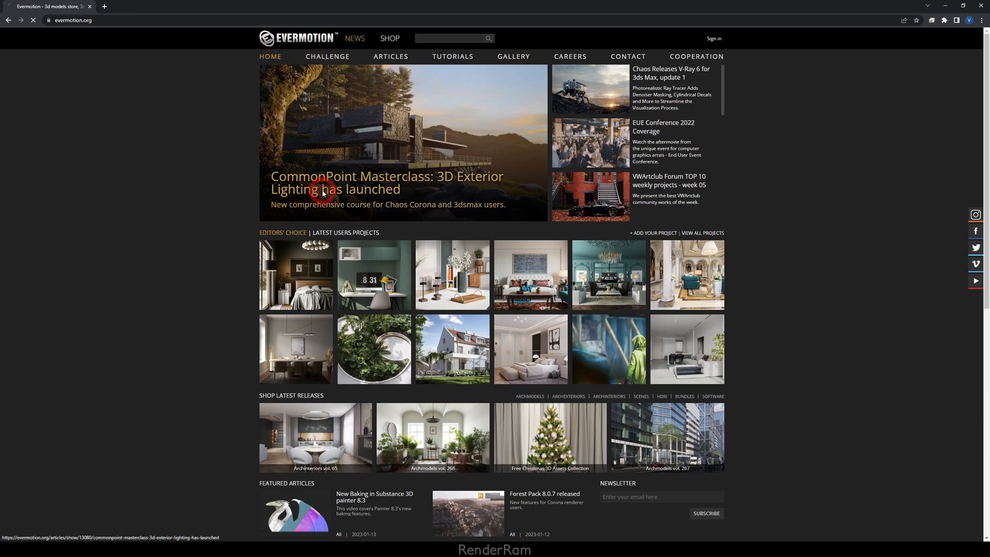
Open the CommonPoint Masterclass: 3D Exterior Lighting article and scroll through it.
{"action": "left_click", "coordinate": [322, 183]}
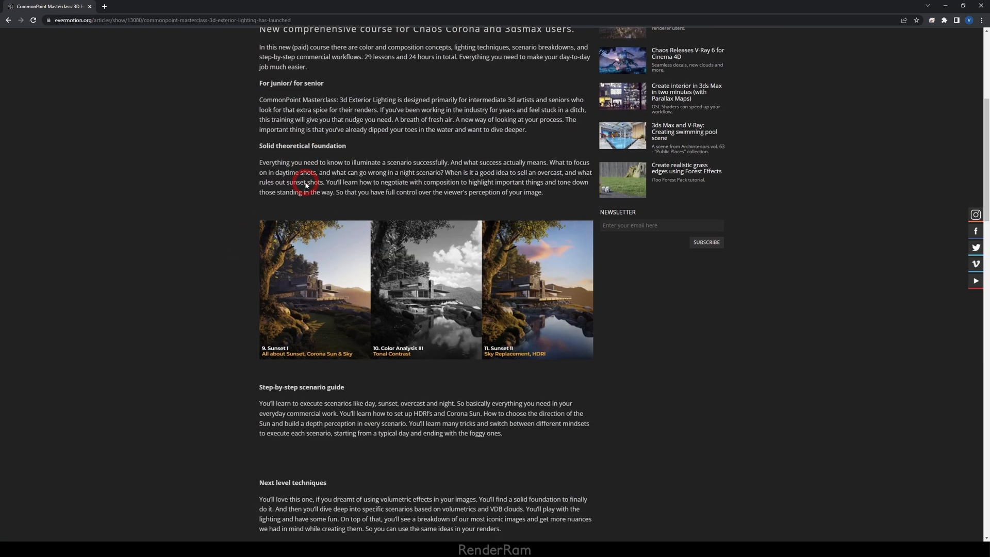
{"action": "scroll", "scroll_direction": "down", "scroll_amount": 3}
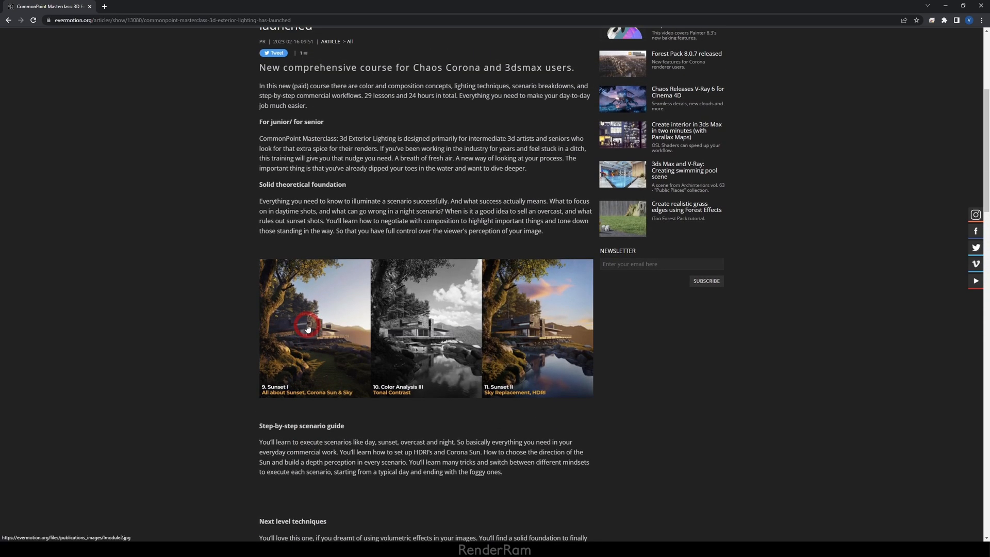
{"action": "scroll", "scroll_direction": "down", "scroll_amount": 3}
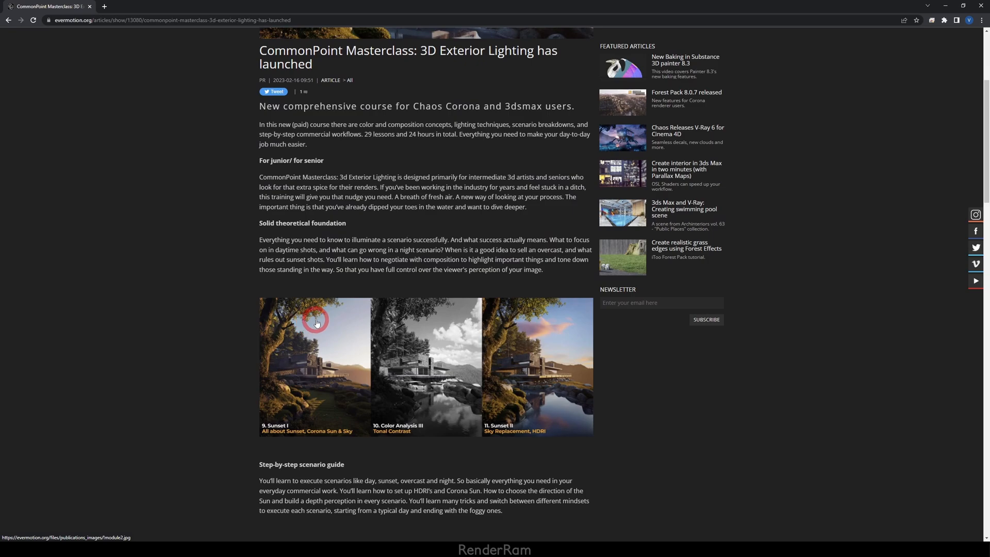
{"action": "scroll", "scroll_direction": "down", "scroll_amount": 3}
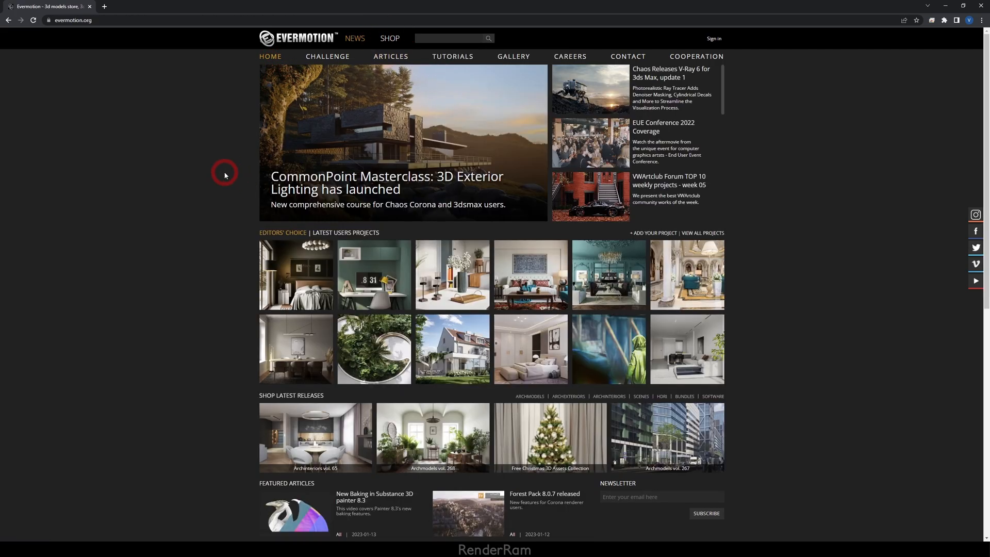
{"action": "scroll", "scroll_direction": "down", "scroll_amount": 3}
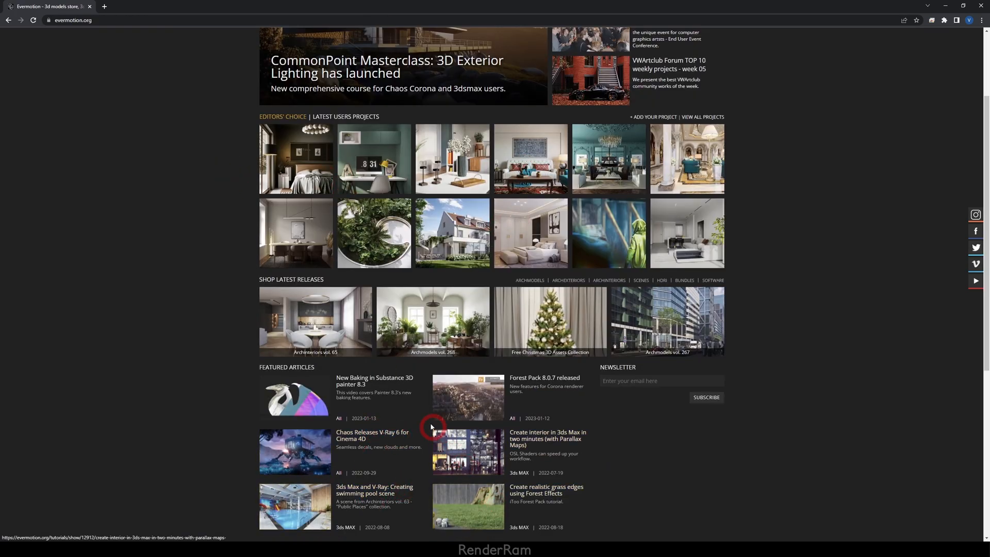